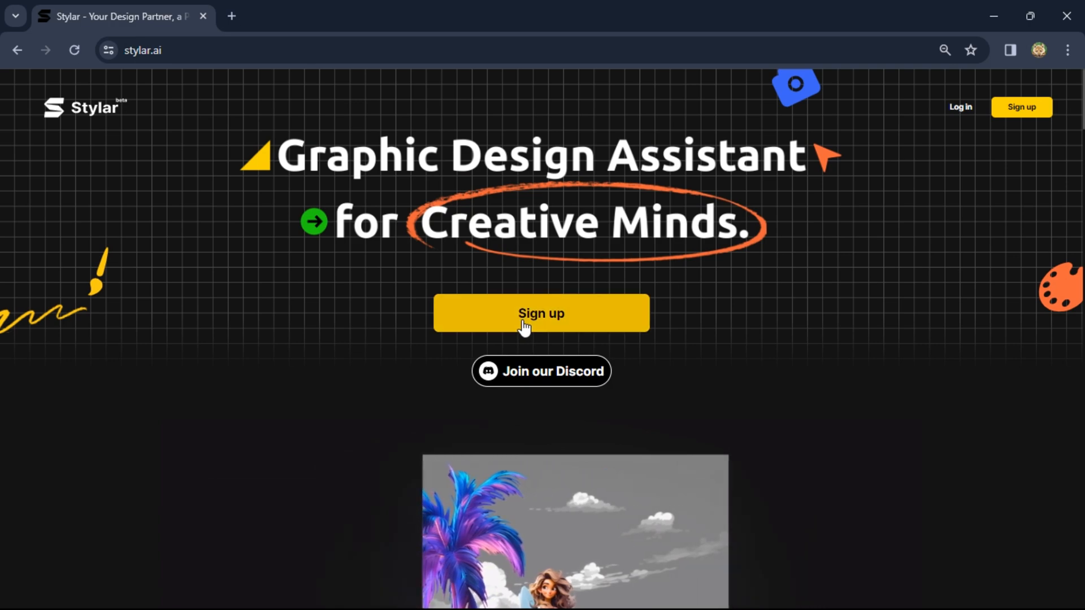
Step: Sign up for Stylar using Continue with Google and the chosen Google account
left_click(540, 312)
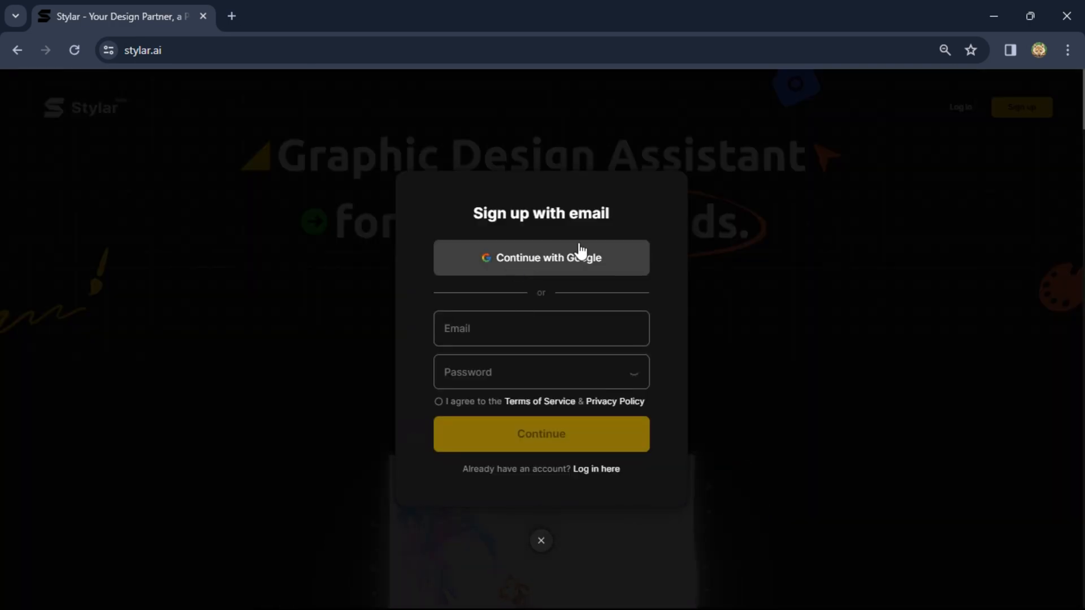
left_click(541, 258)
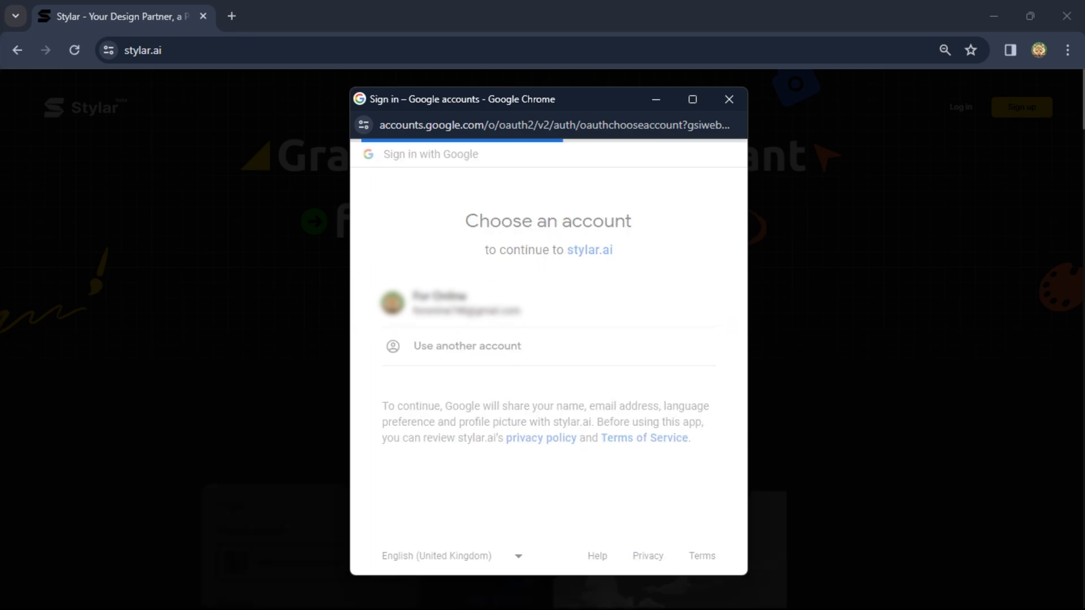
left_click(450, 302)
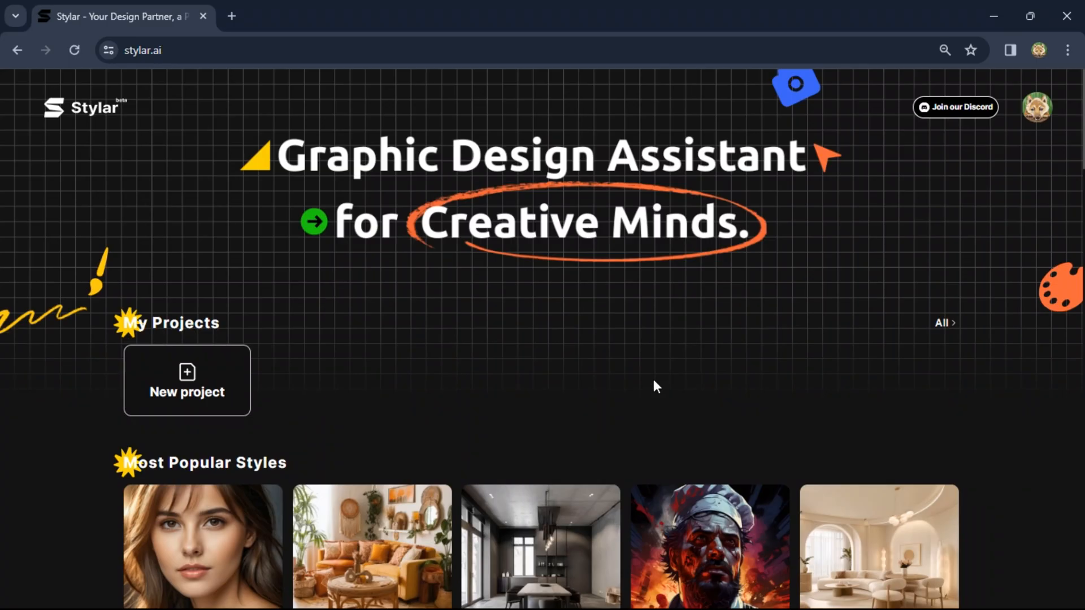
Step: Browse the styles gallery, then start a new untitled 1536×1536 project
scroll("down", 3)
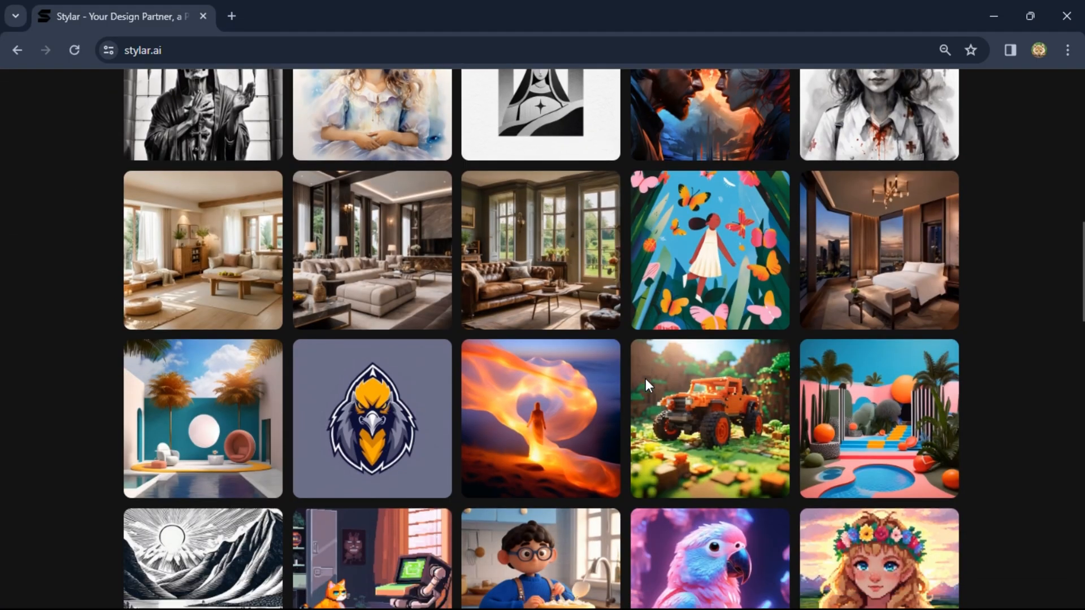
scroll("down", 3)
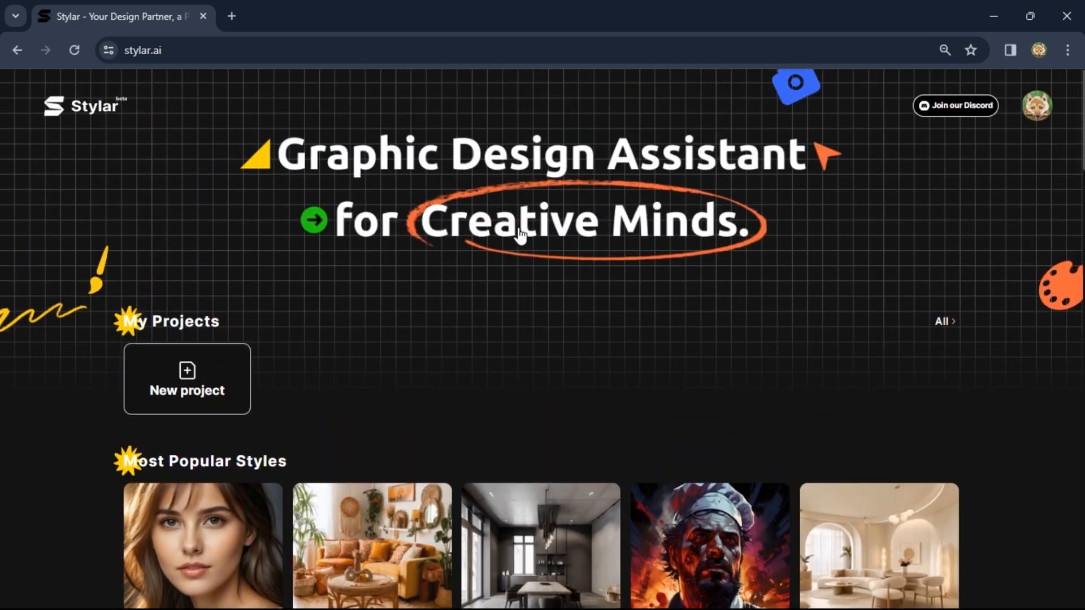
left_click(187, 379)
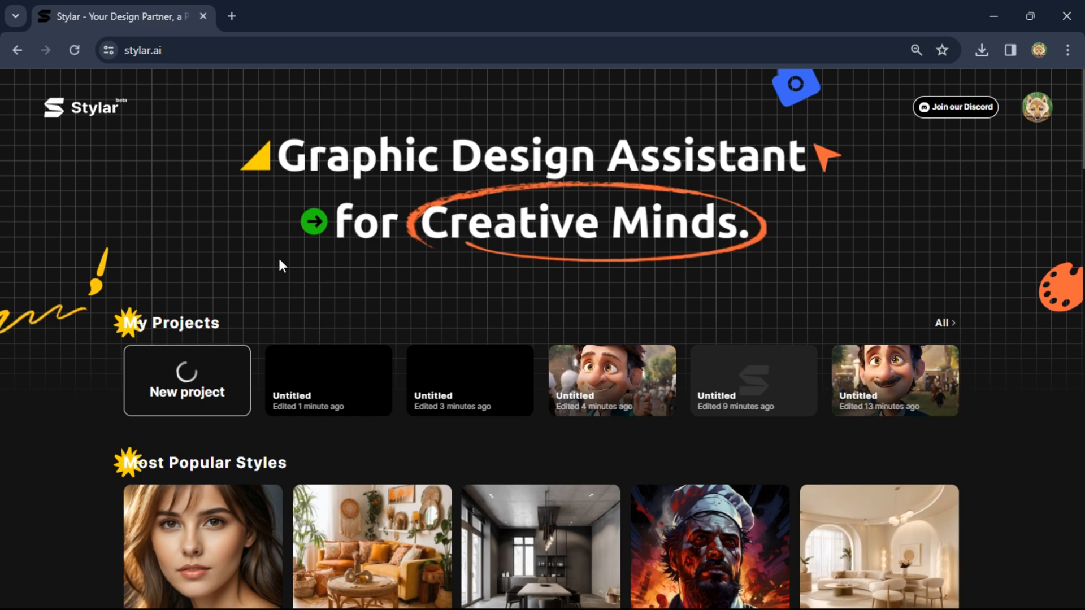
left_click(185, 380)
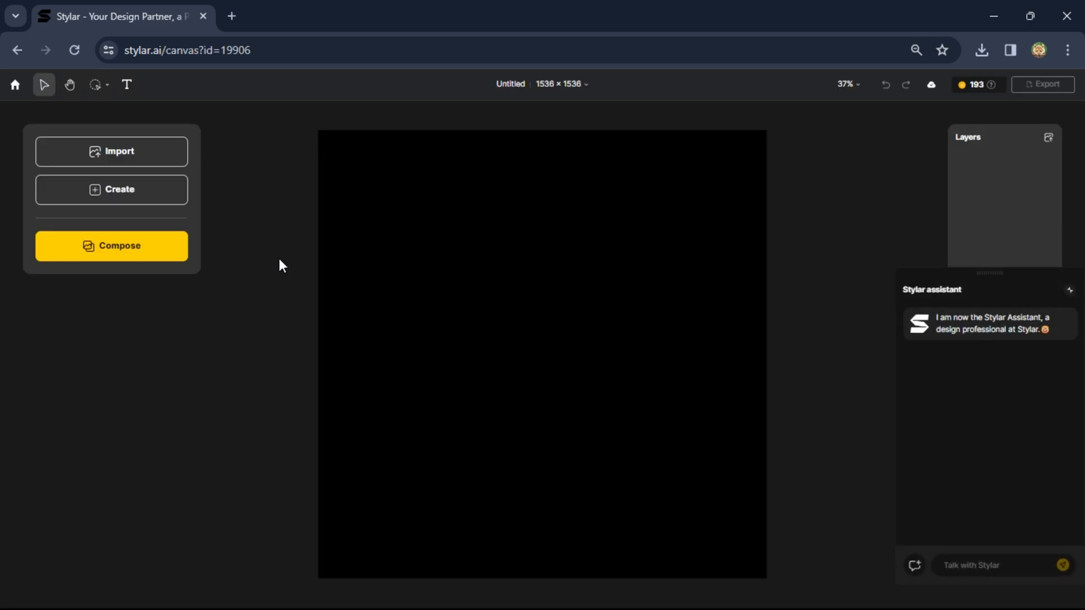
Step: Open the Create form and pick Innocent Cutie from the style list
left_click(112, 190)
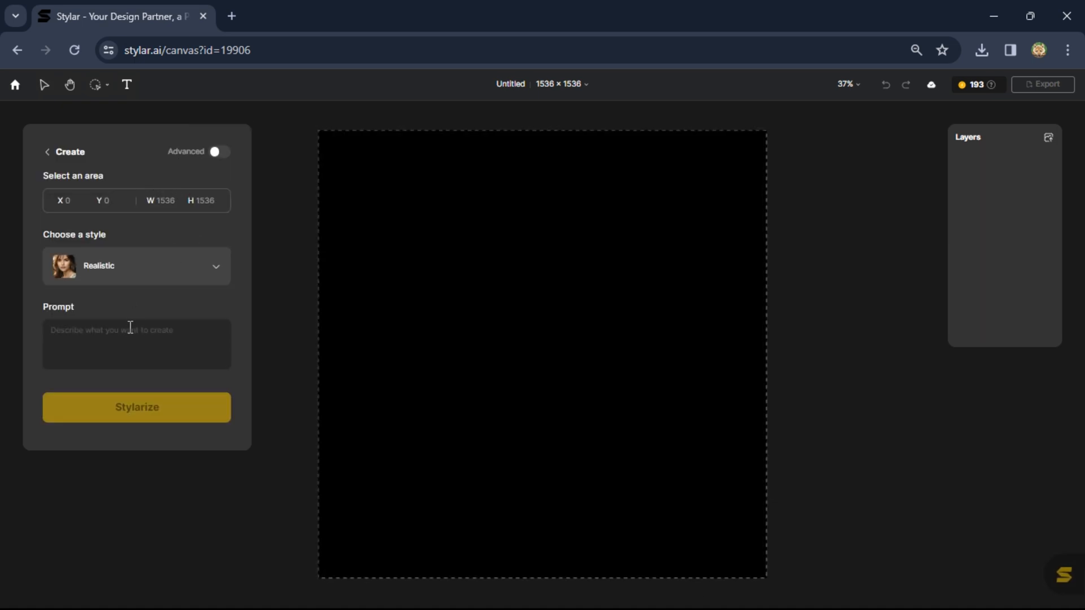
left_click(136, 265)
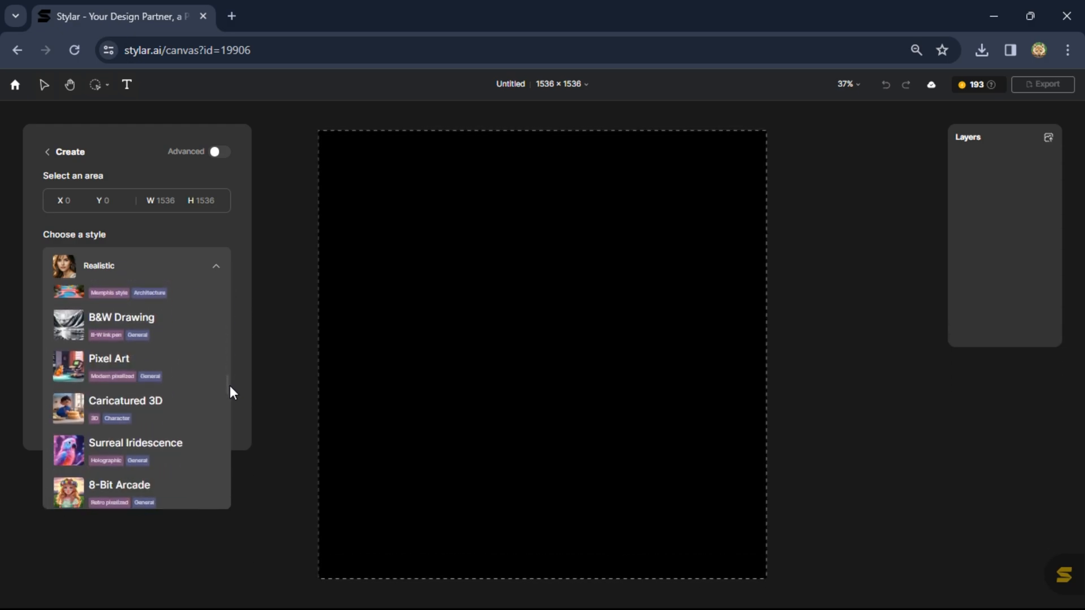
scroll("down", 3)
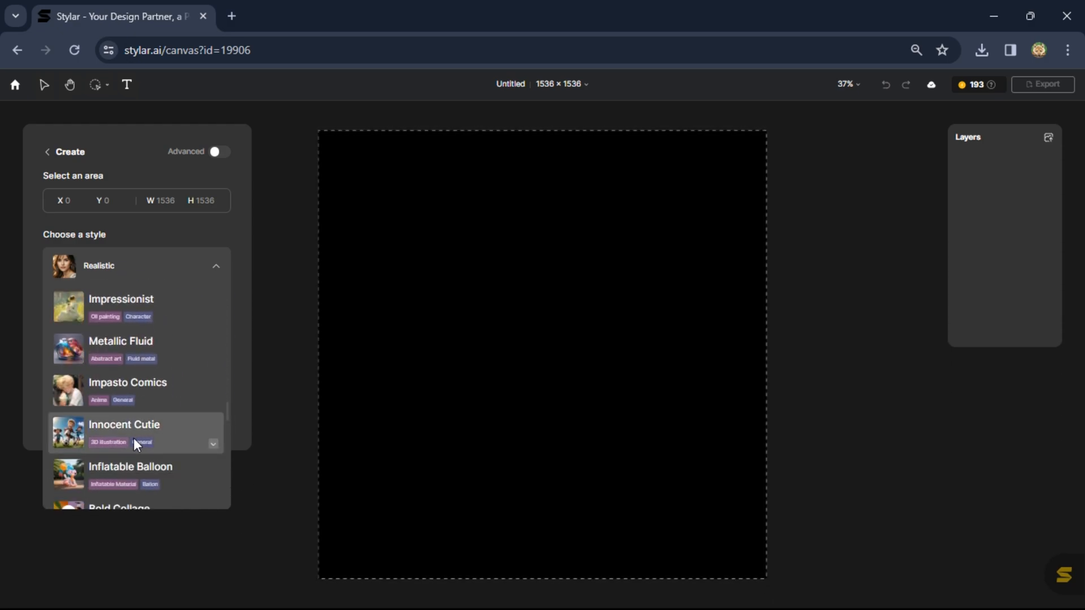
left_click(124, 432)
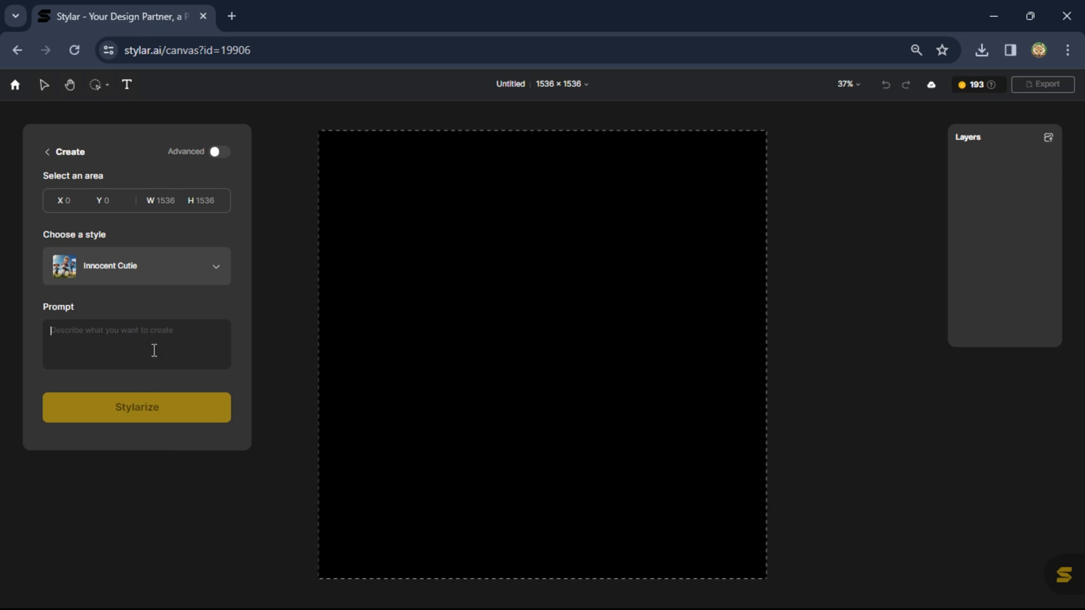
Step: Enter the prompt 'Elon musk one of the rechest man' and Stylarize four portraits
type("Elon musk one of the")
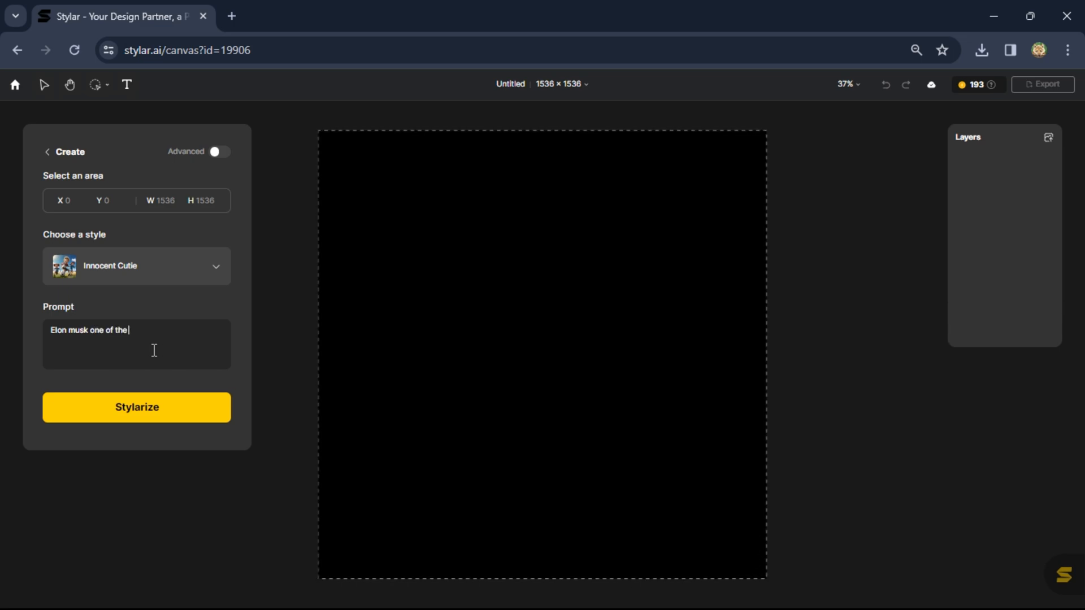
type("rechest")
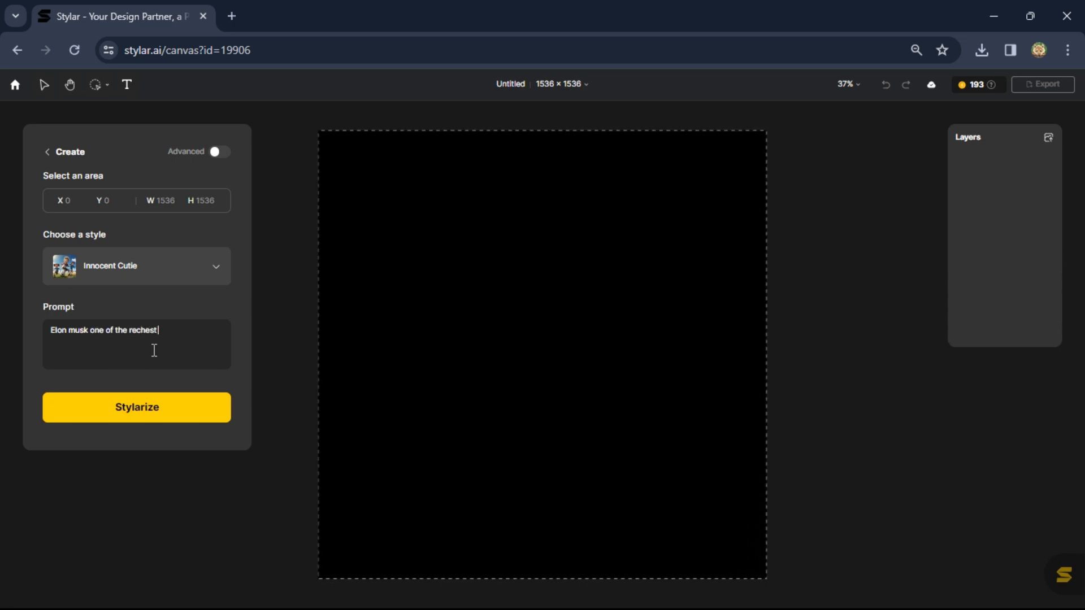
left_click(136, 407)
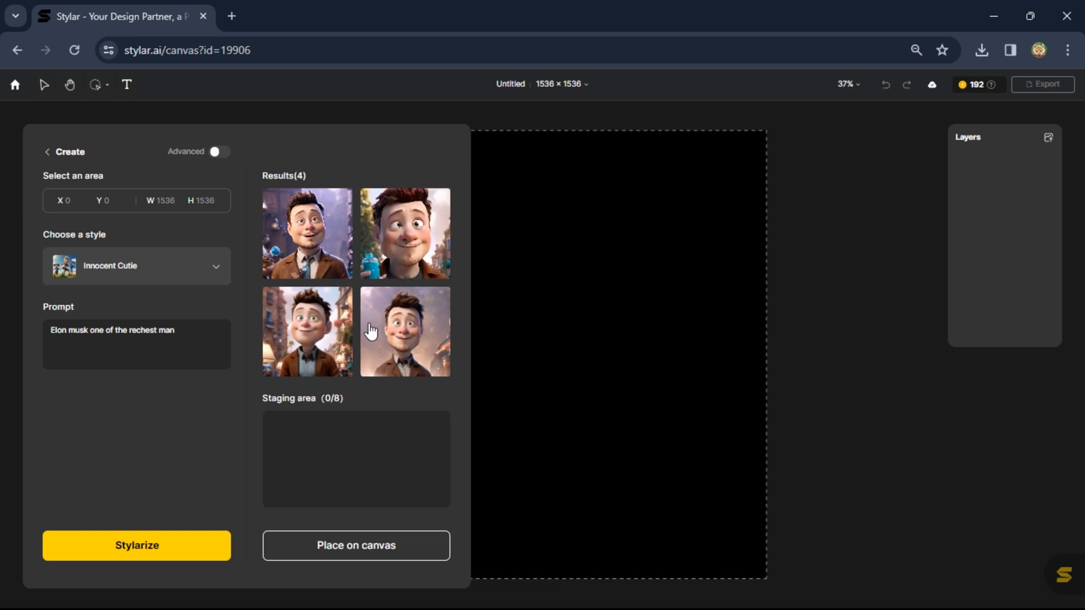
Step: Stage the bottom-right, top-left and bottom-left Elon Musk portraits
left_click(404, 330)
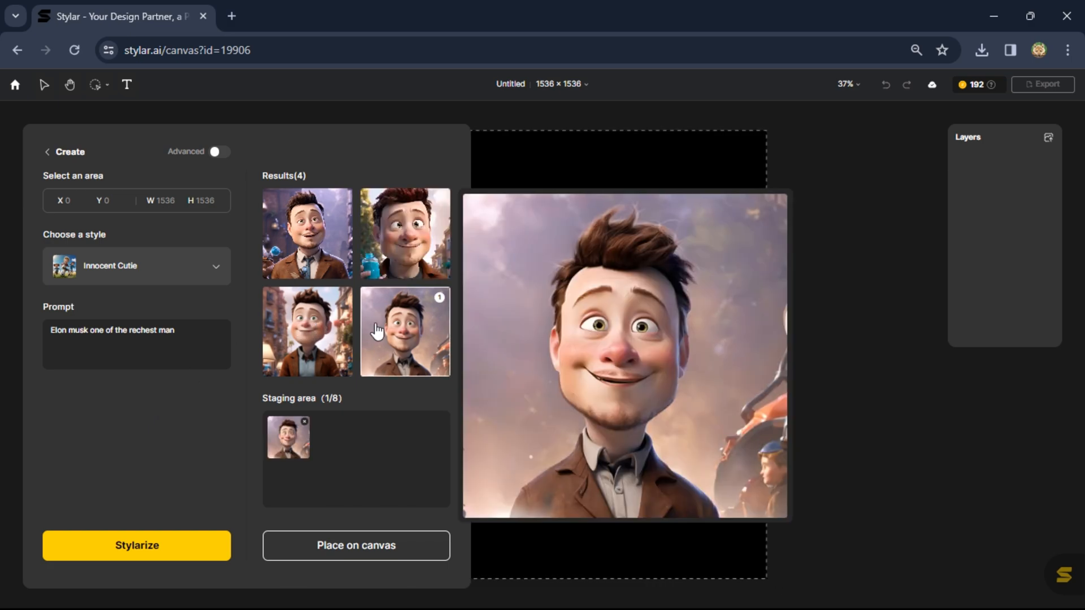
left_click(307, 234)
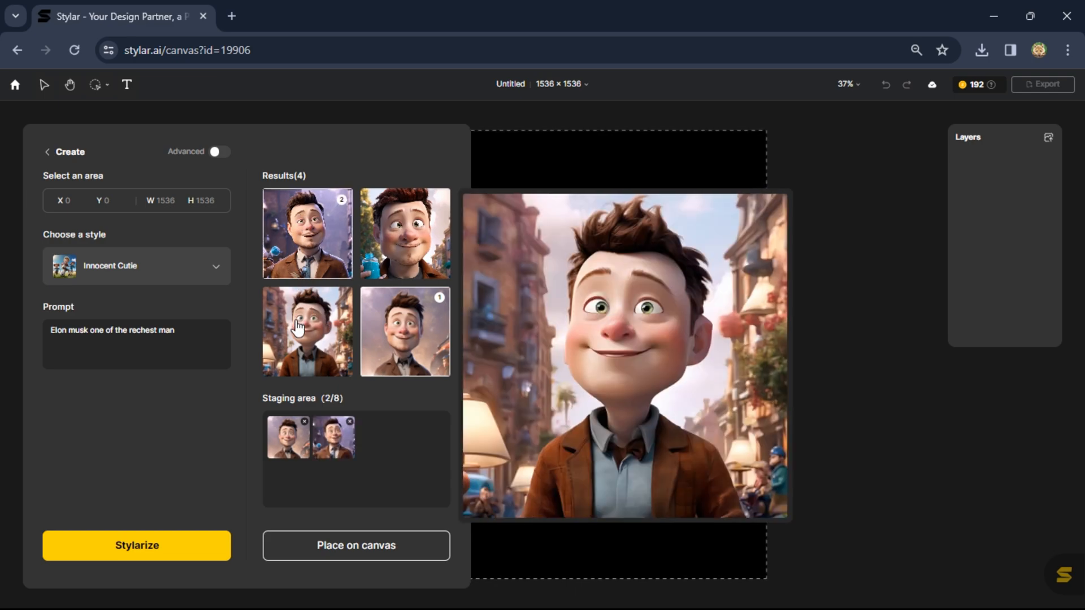
left_click(405, 233)
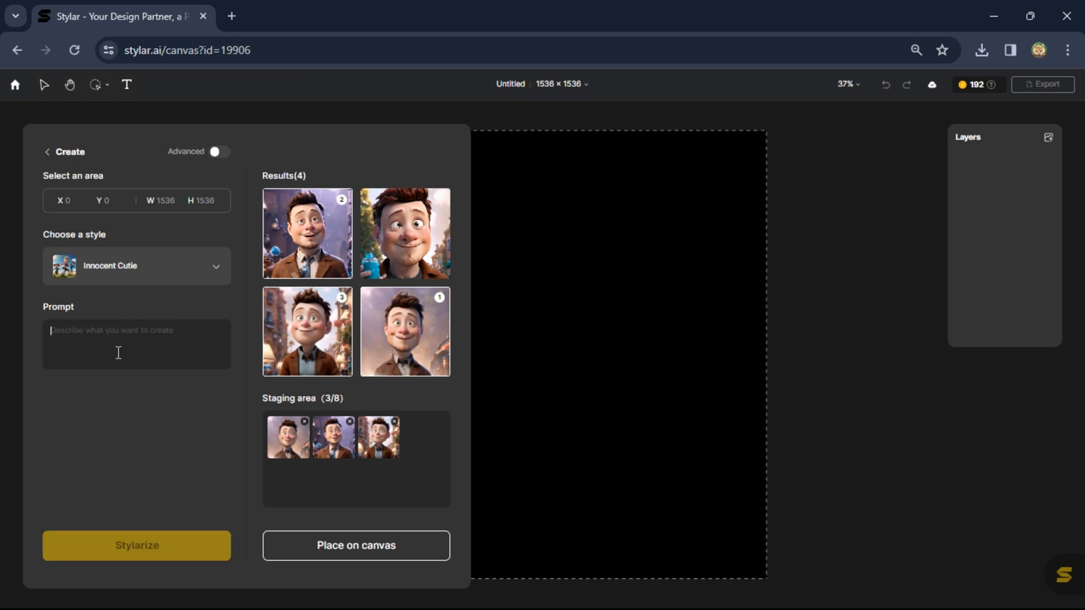
Step: Rewrite the prompt to describe Imran Khan, president of Pakistan, and Stylarize
type("Imran khan the")
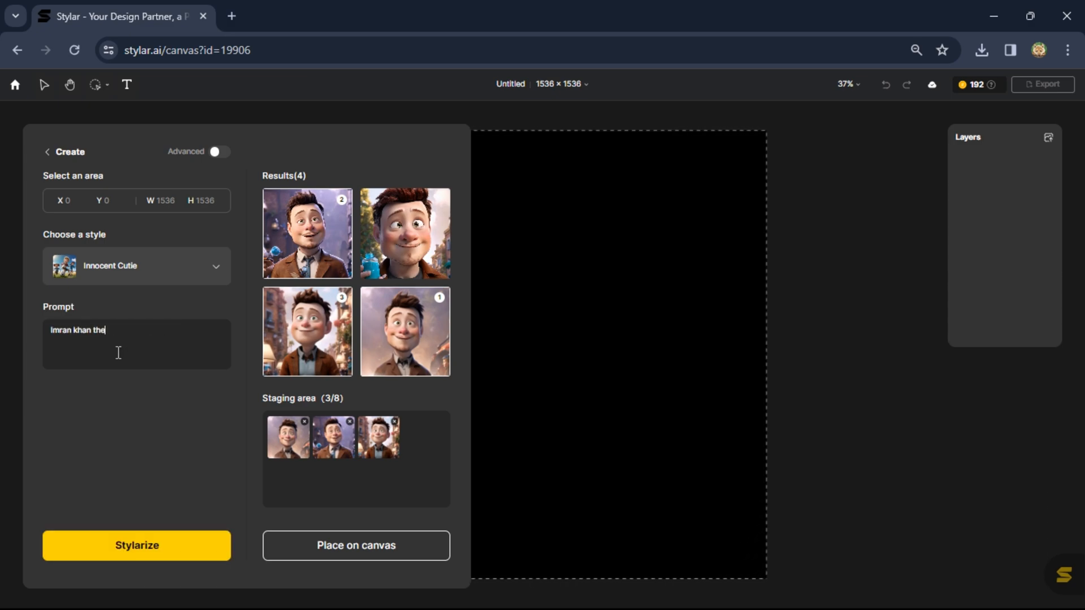
type("prasident of pakistan")
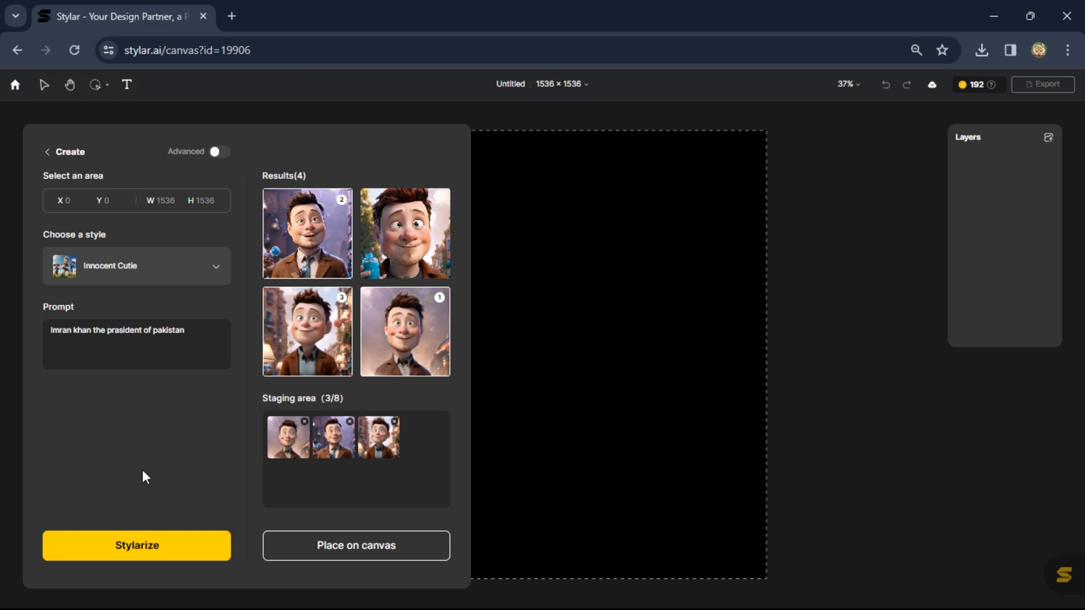
left_click(137, 545)
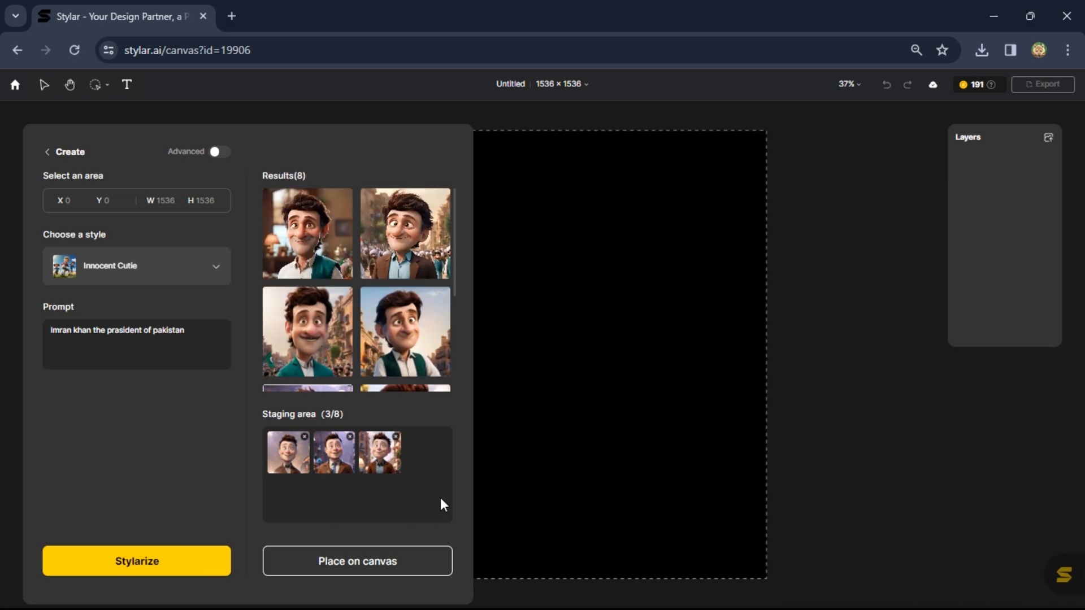
Step: Stage new Imran Khan portraits and select the name in the prompt to replace
left_click(306, 233)
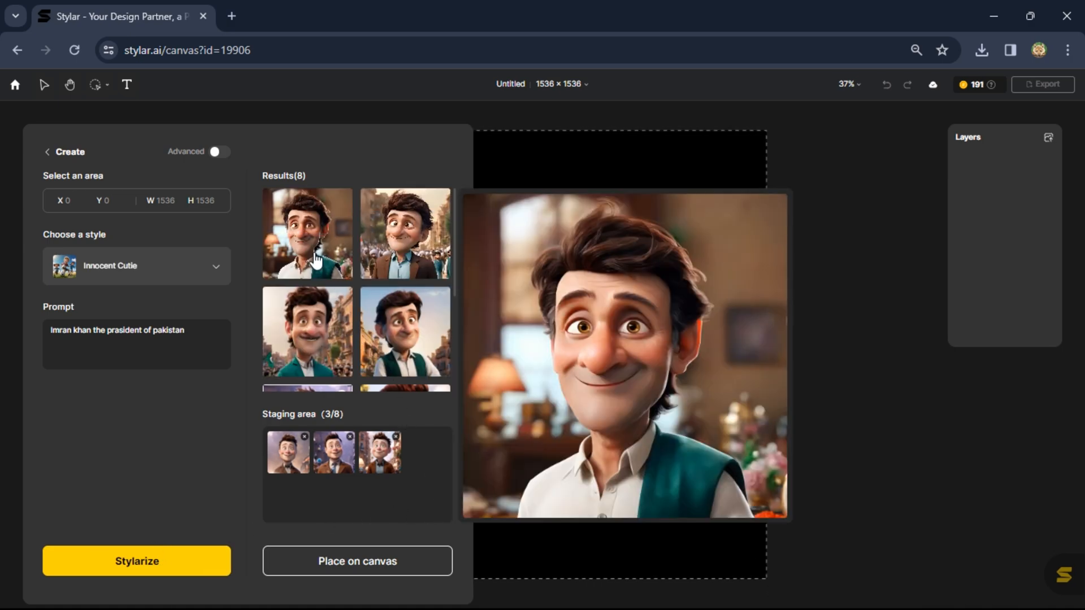
left_click(405, 330)
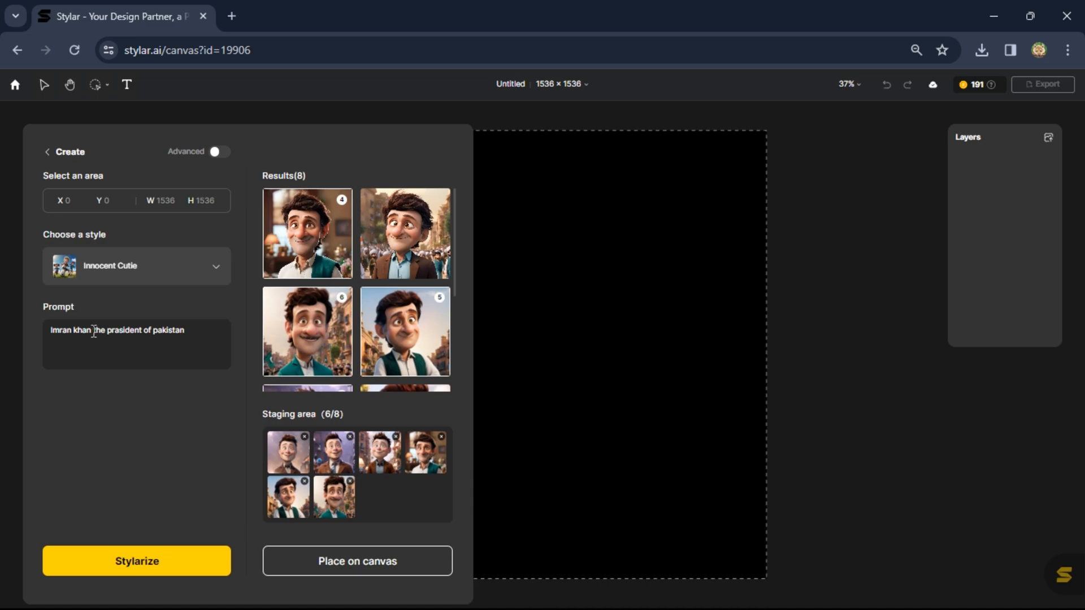
double_click(69, 330)
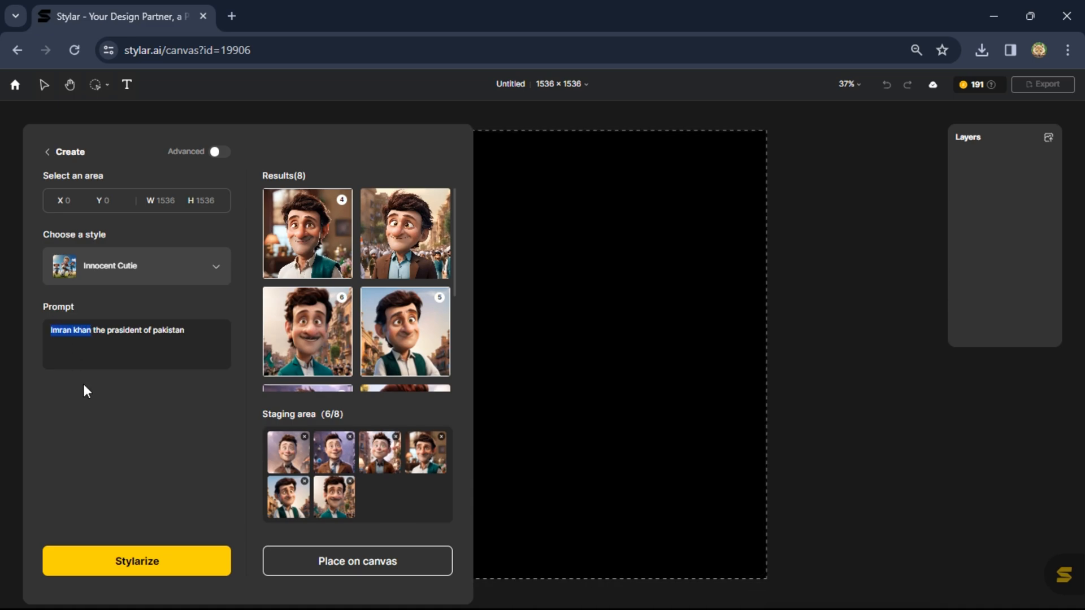
Step: Change the prompt to Narendra Modi of India, generate, and stage a new portrait
type("nai")
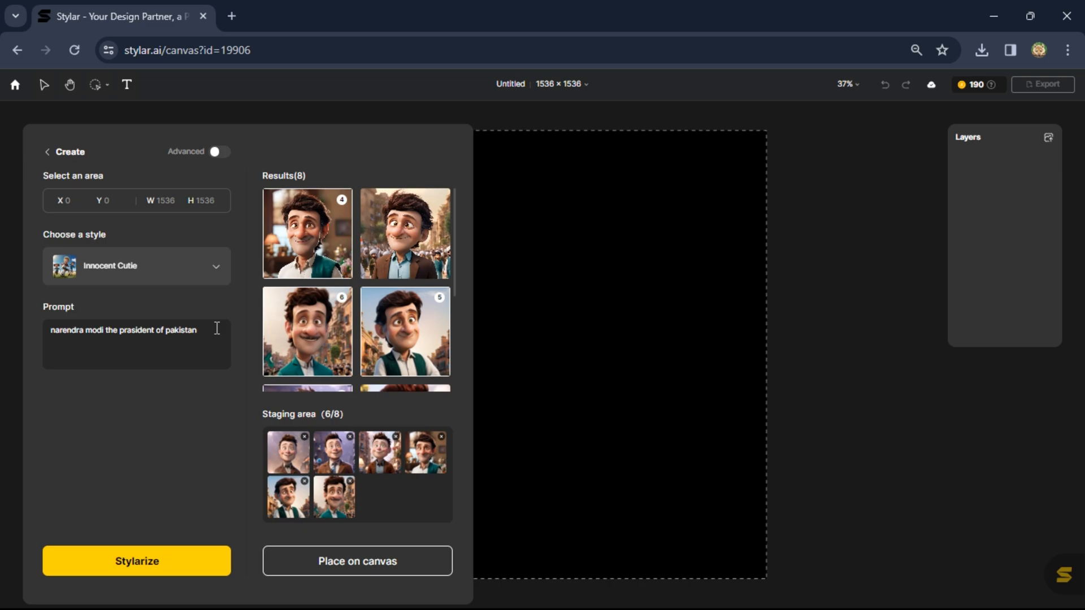
double_click(181, 329)
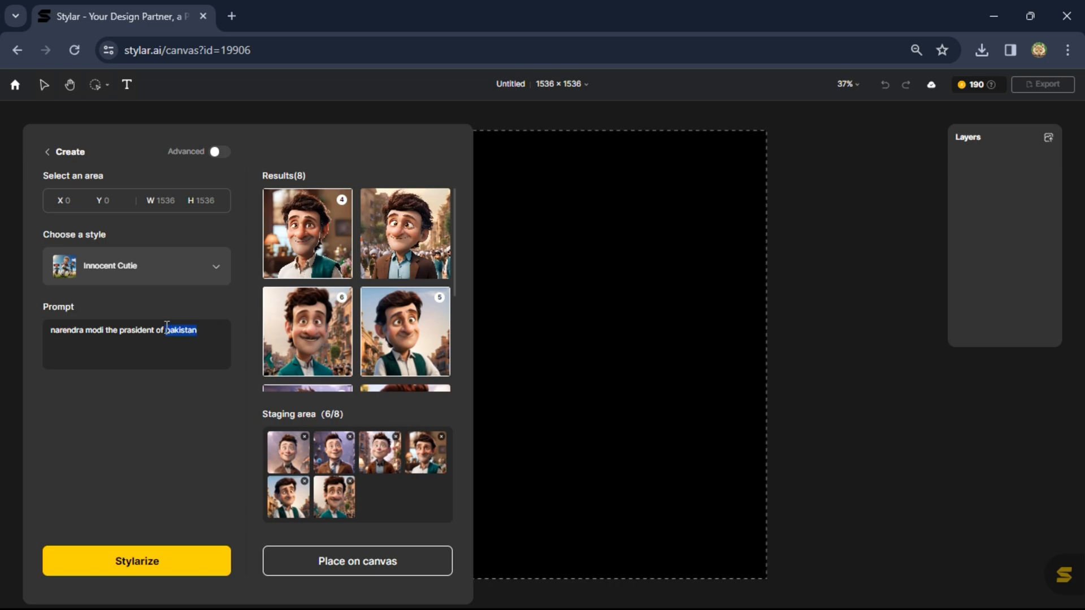
type("Indi")
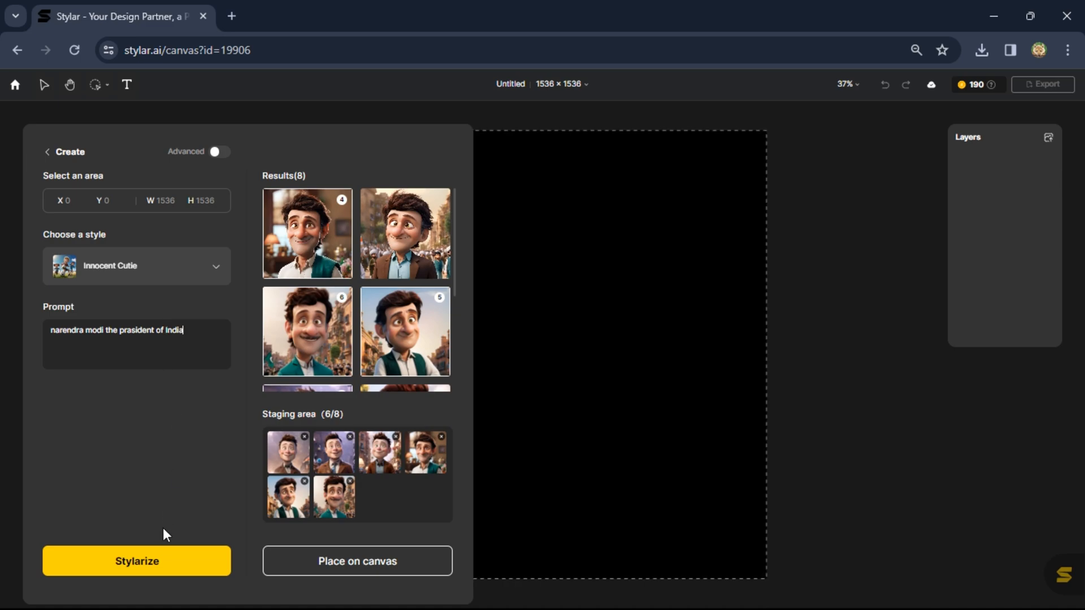
left_click(136, 561)
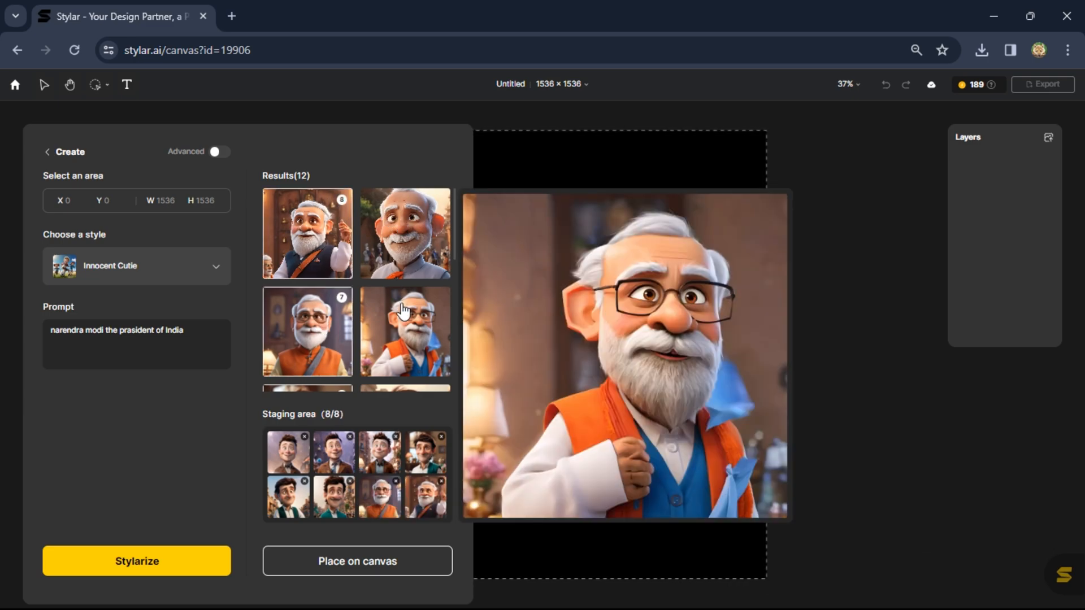
left_click(405, 330)
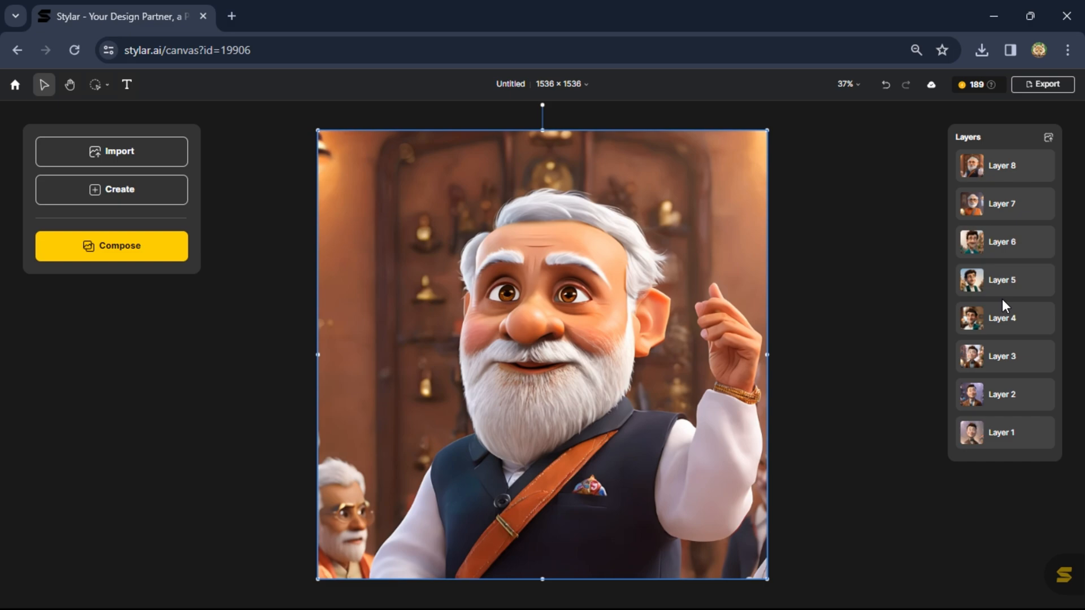
Step: Export all eight layers as JPG pictures and check the downloaded zip
left_click(1044, 84)
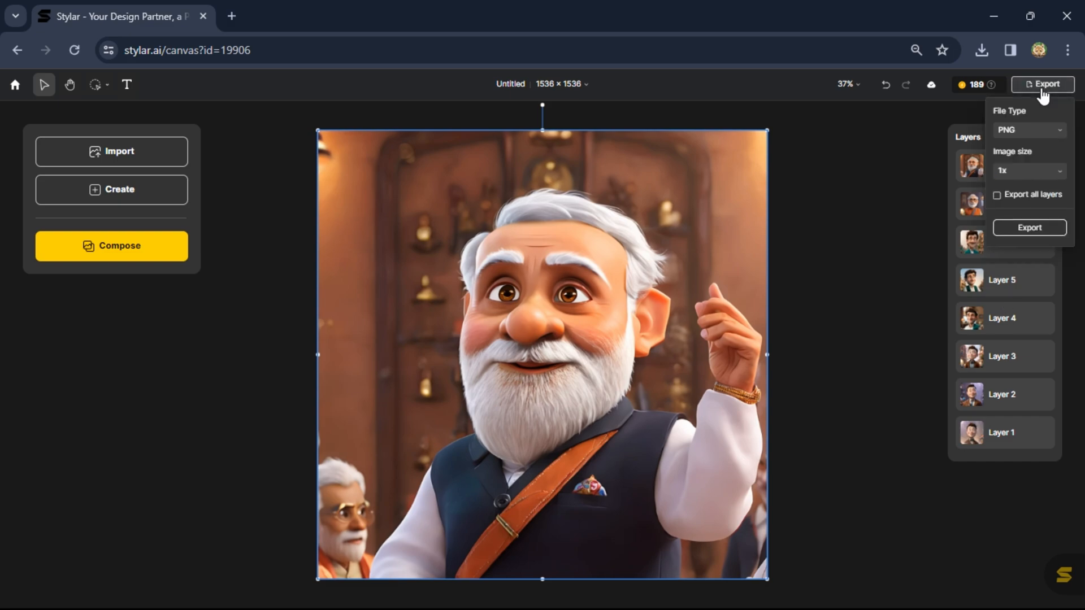
left_click(1029, 129)
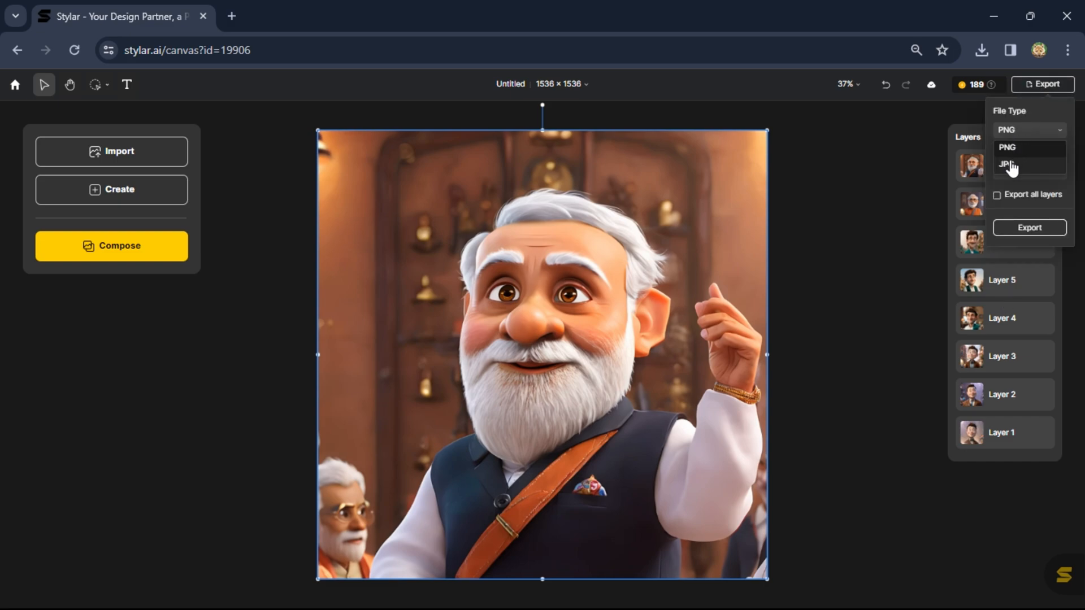
left_click(1007, 165)
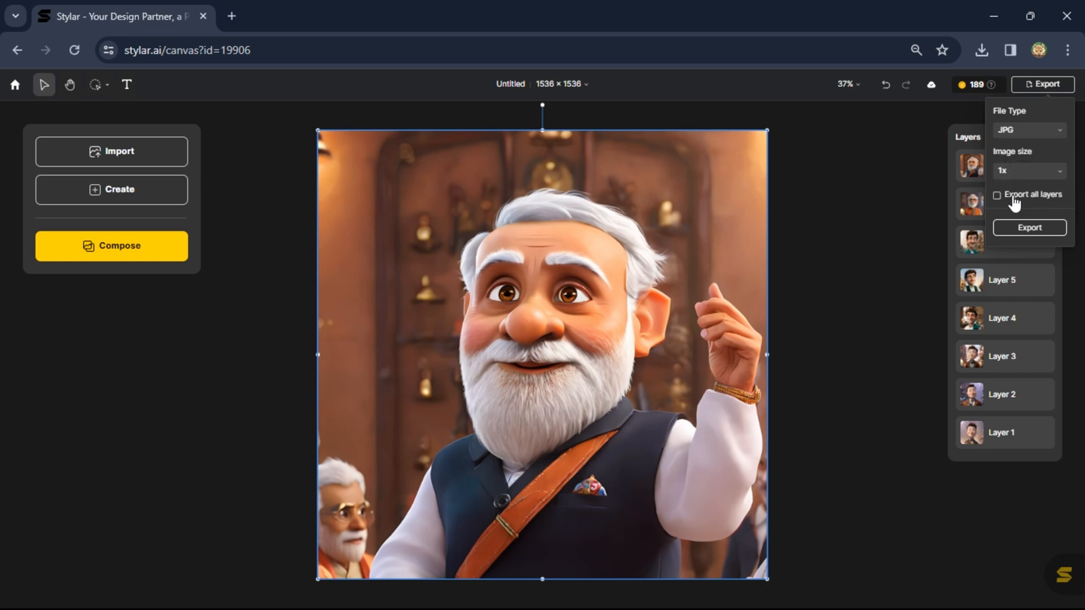
left_click(996, 194)
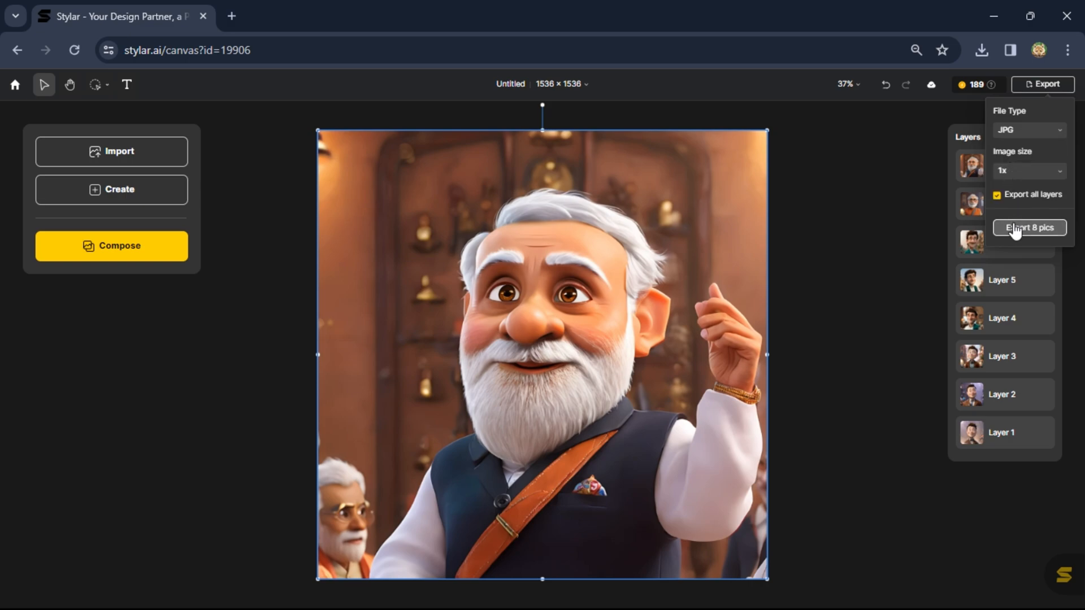
left_click(1029, 228)
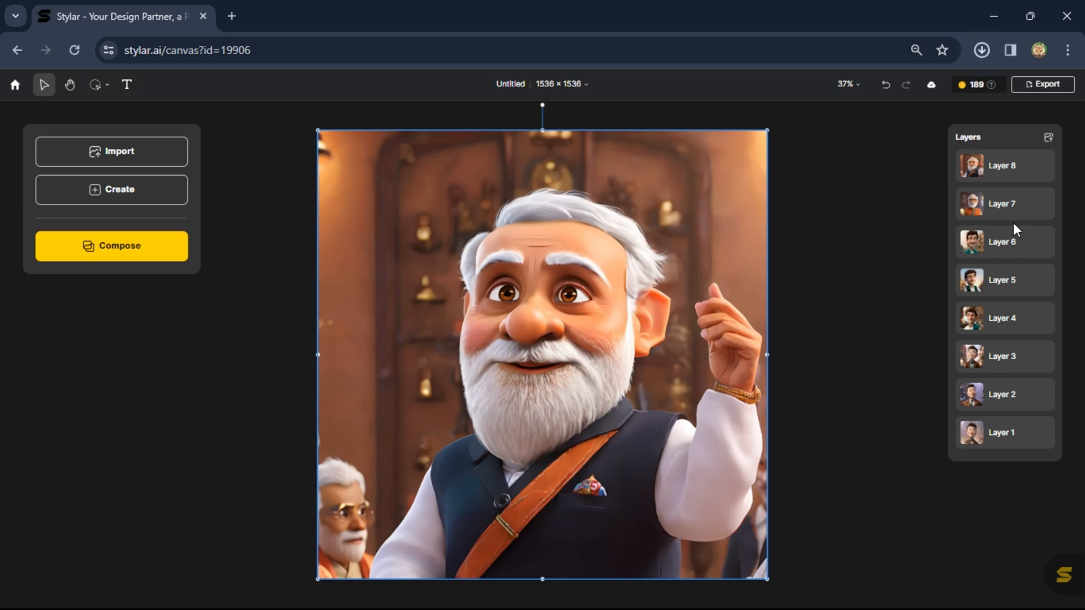
left_click(981, 50)
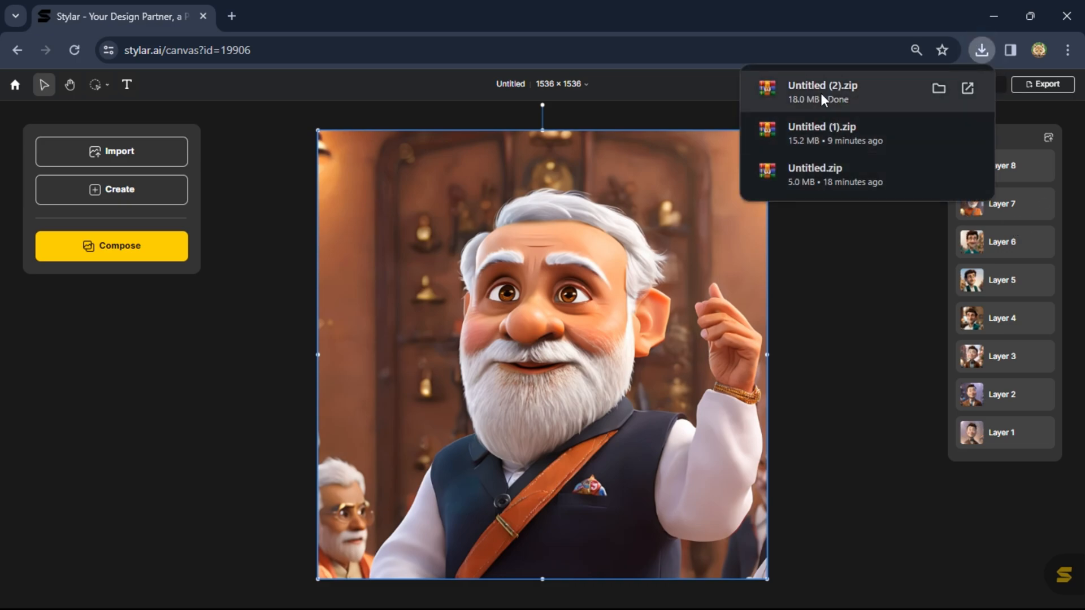